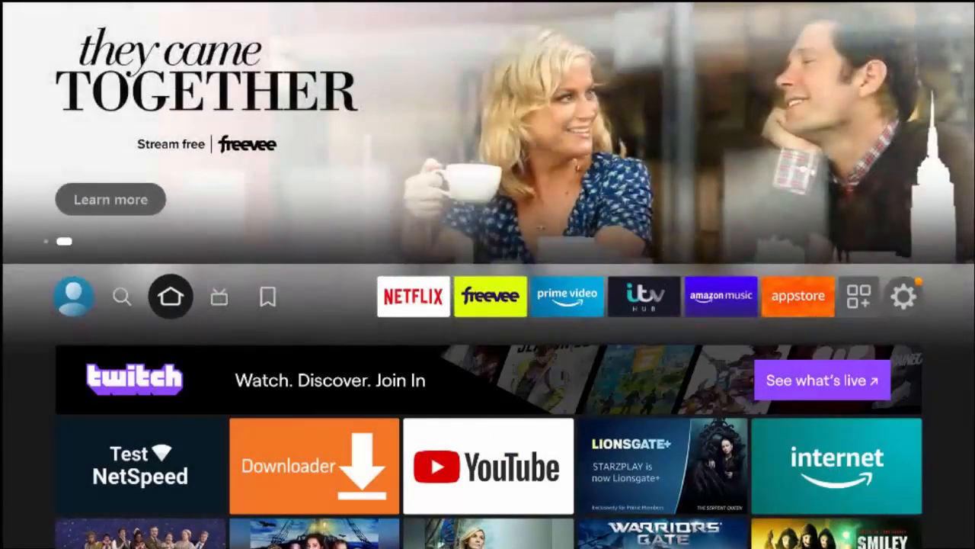
- Bring up the Fire TV Find page with its search field and category tiles
left_click(122, 296)
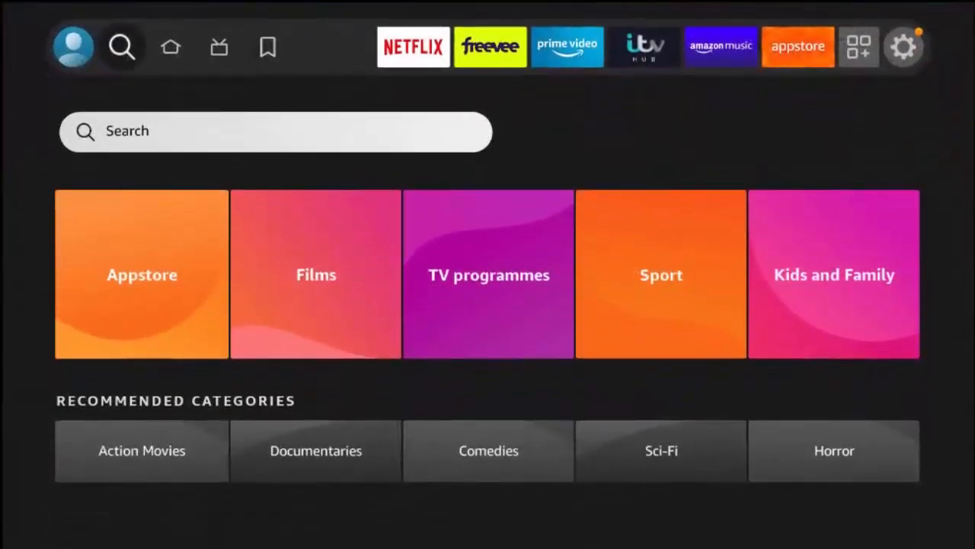
- Search BACKG and choose the Background Apps And Process List suggestion to reach its store page
left_click(122, 45)
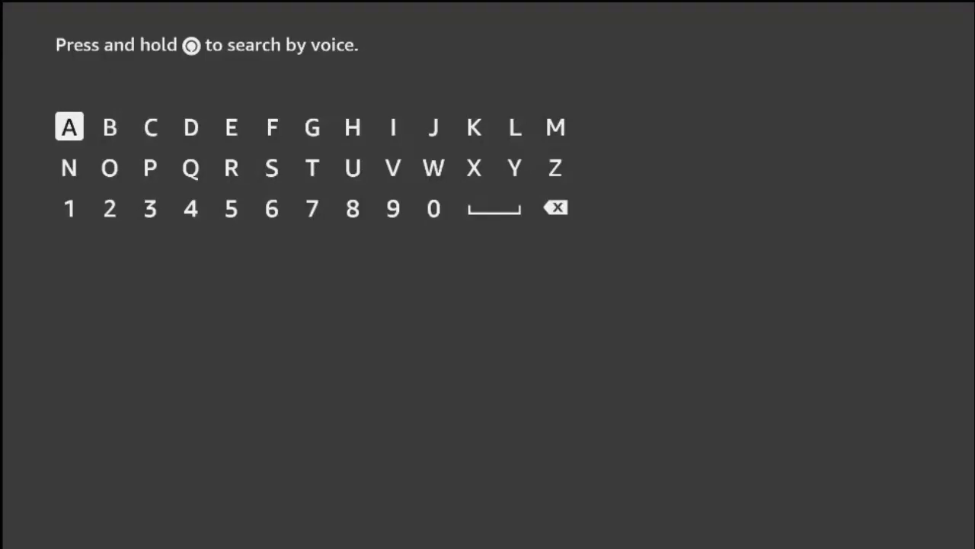
left_click(110, 126)
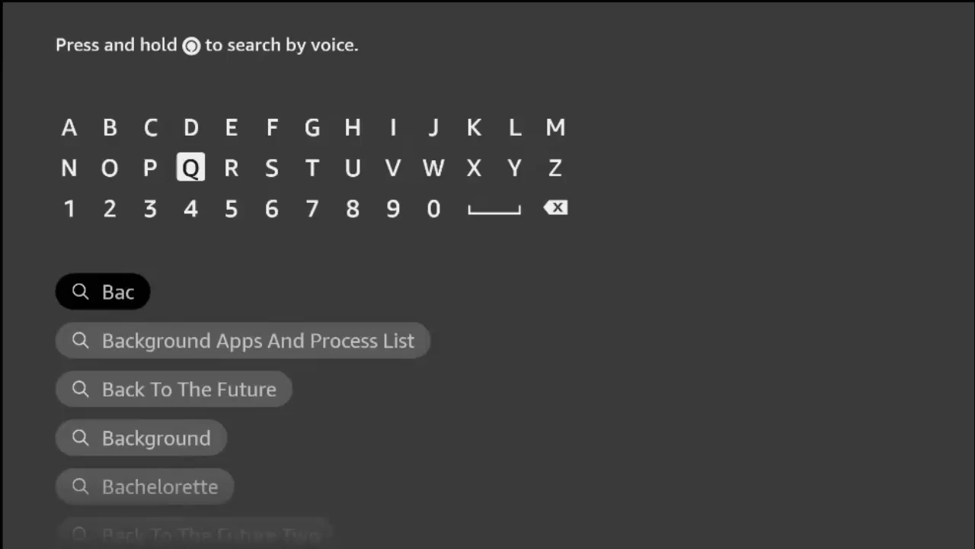
mouse_move(433, 126)
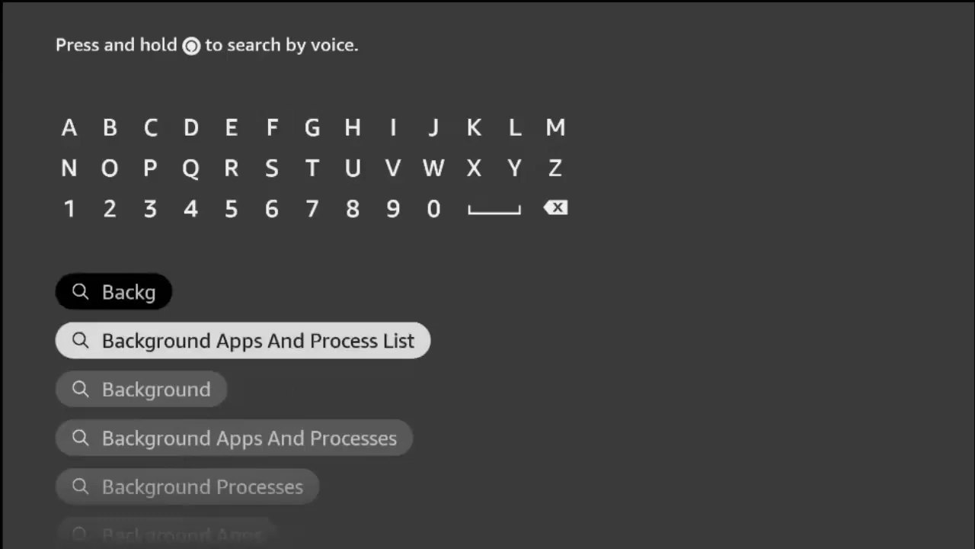
left_click(241, 340)
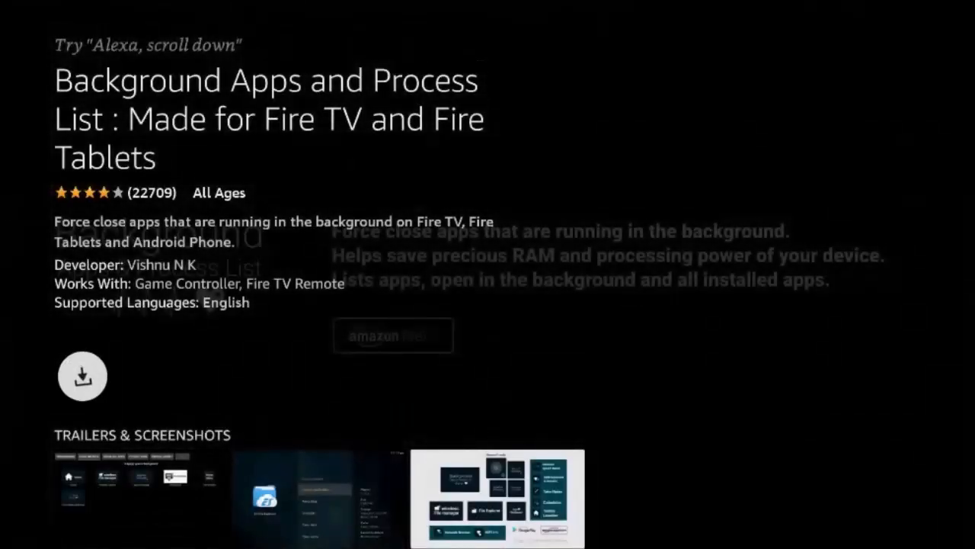
left_click(82, 375)
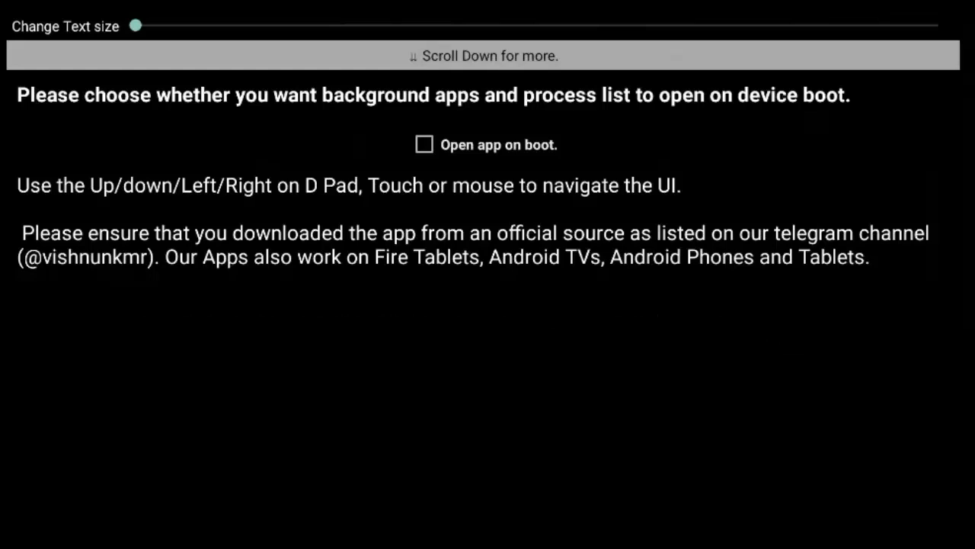
mouse_move(423, 143)
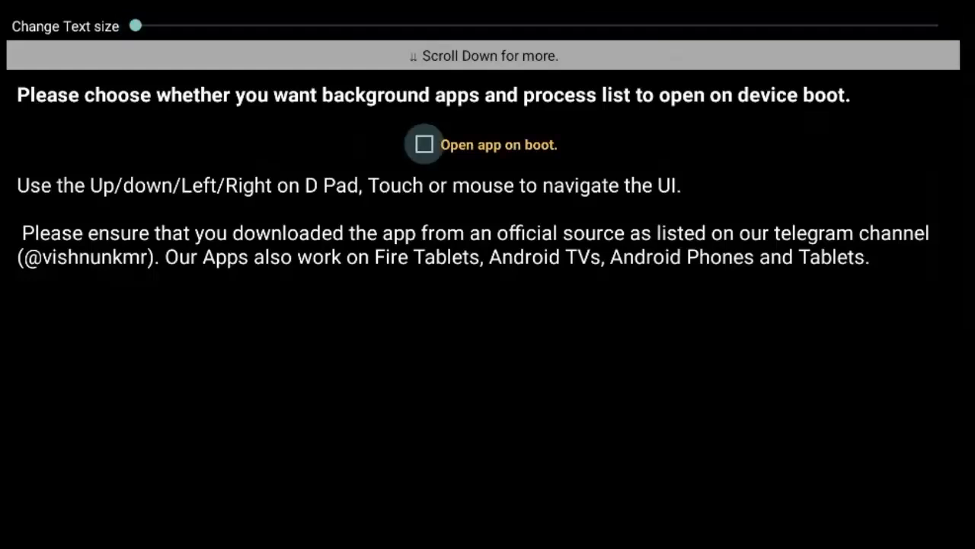
- Toggle Open app on boot on and back off, then move down to the usage instructions
left_click(424, 143)
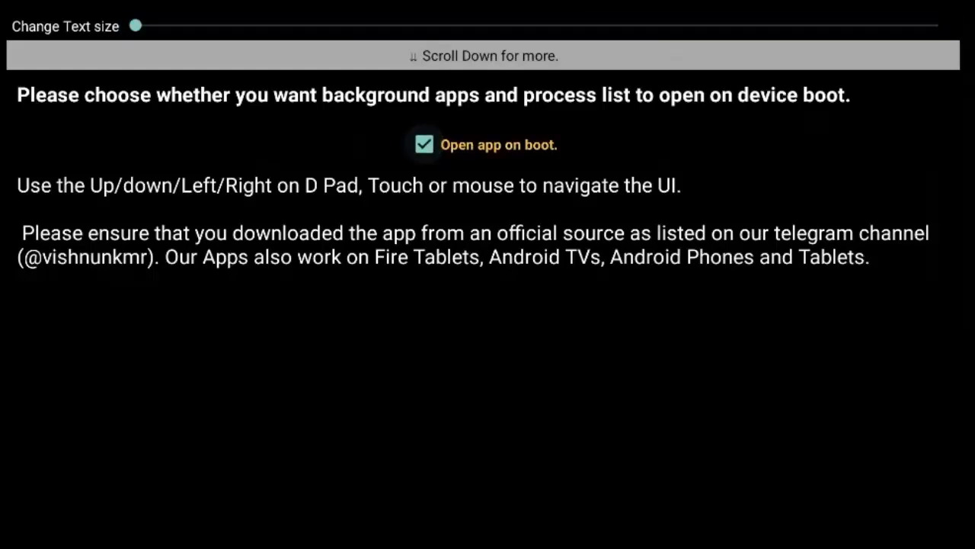
left_click(424, 143)
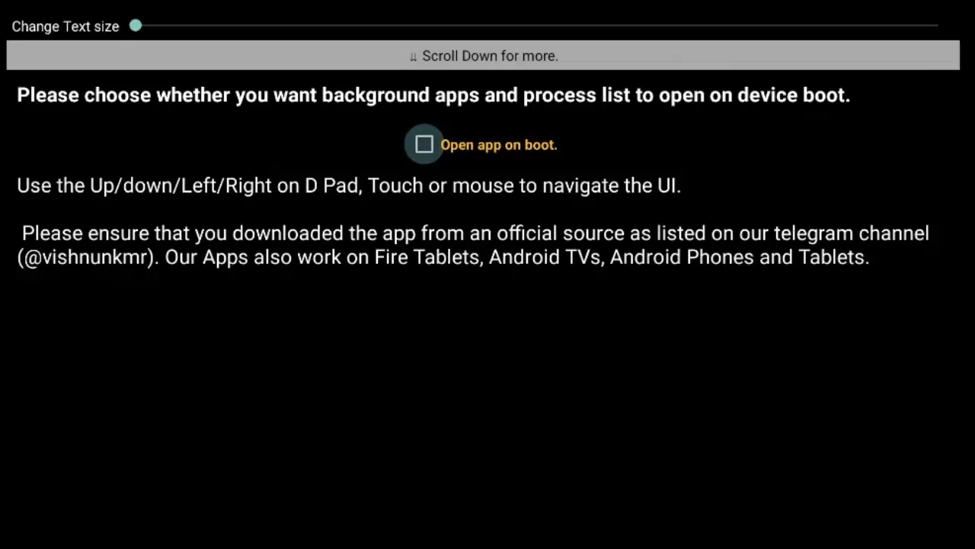
scroll("down", 3)
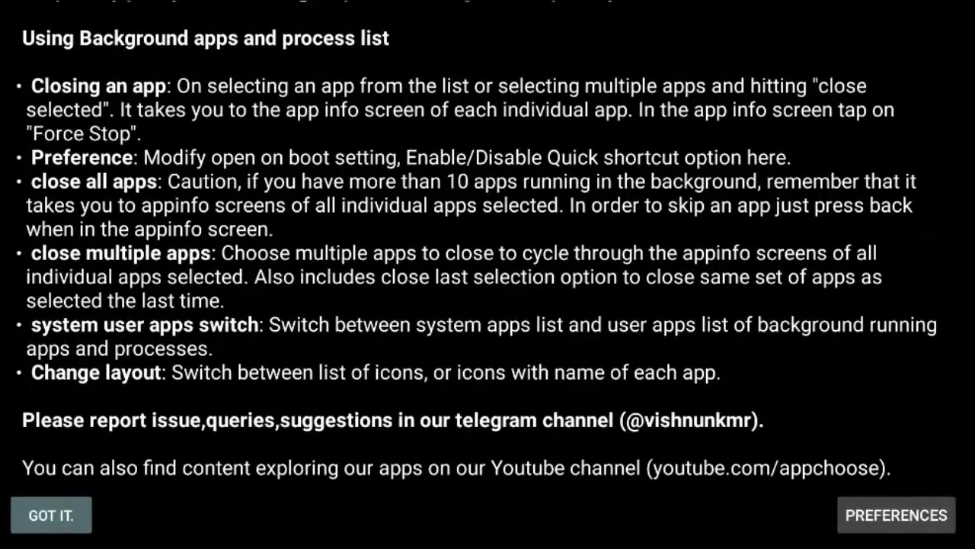
- Dismiss the instructions with GOT IT to reveal the list of 11 background apps
left_click(50, 515)
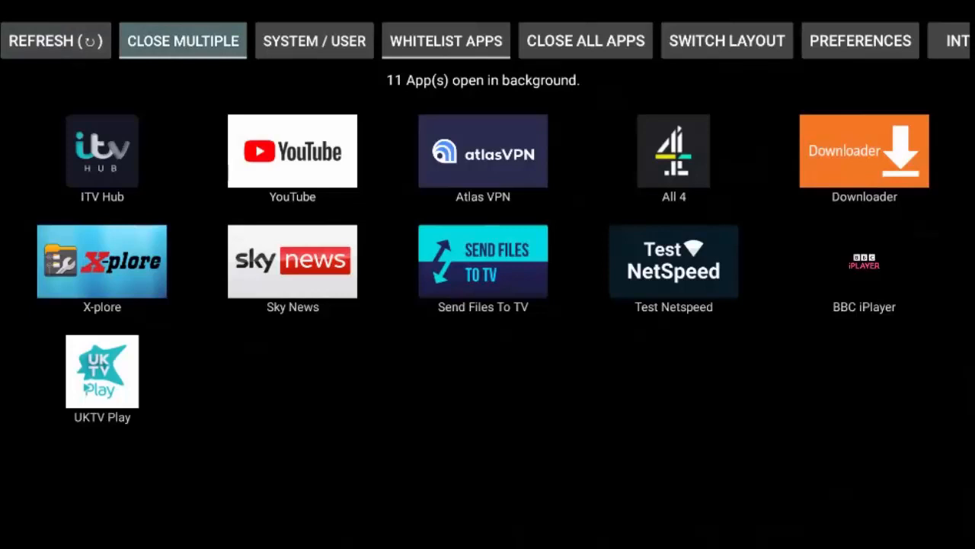
- Via Close Multiple, select all background apps except Atlas VPN and close the selection
left_click(183, 40)
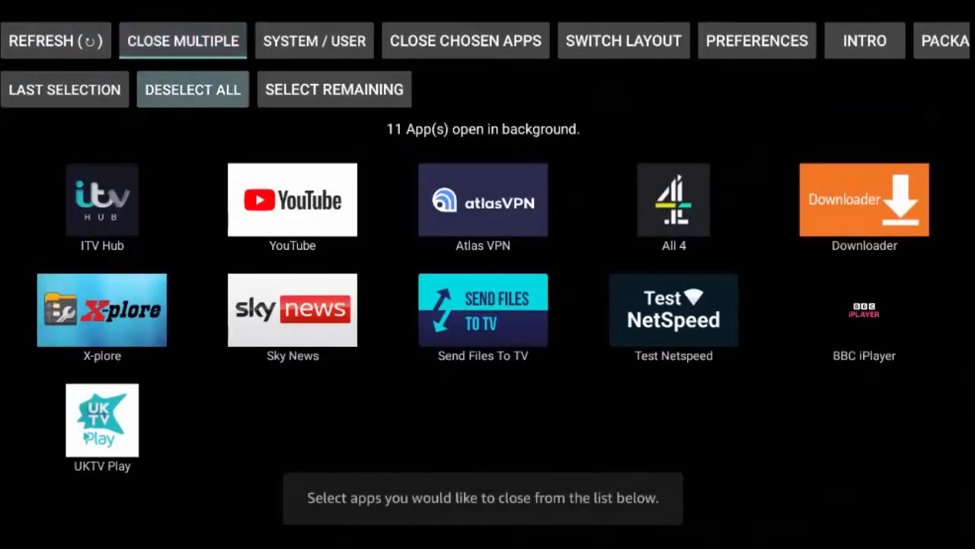
left_click(333, 88)
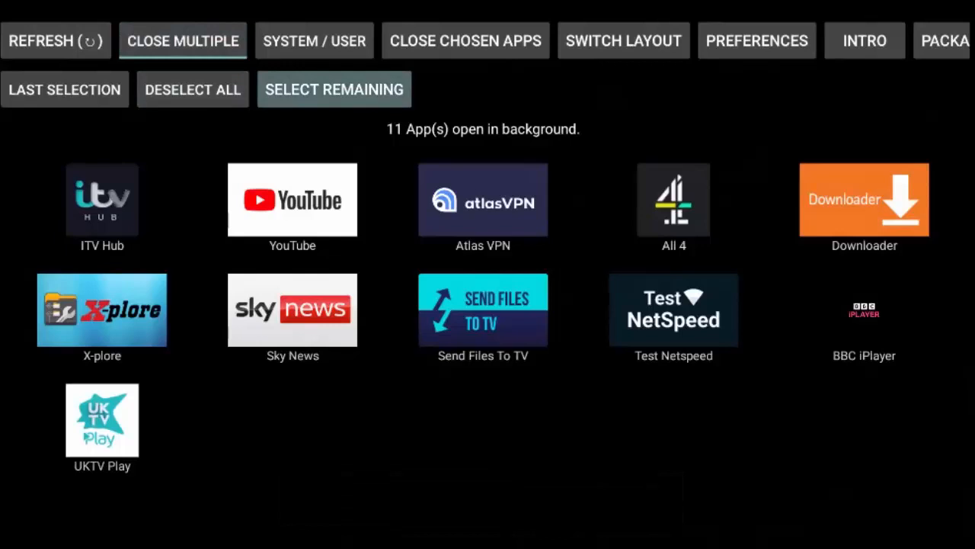
left_click(333, 88)
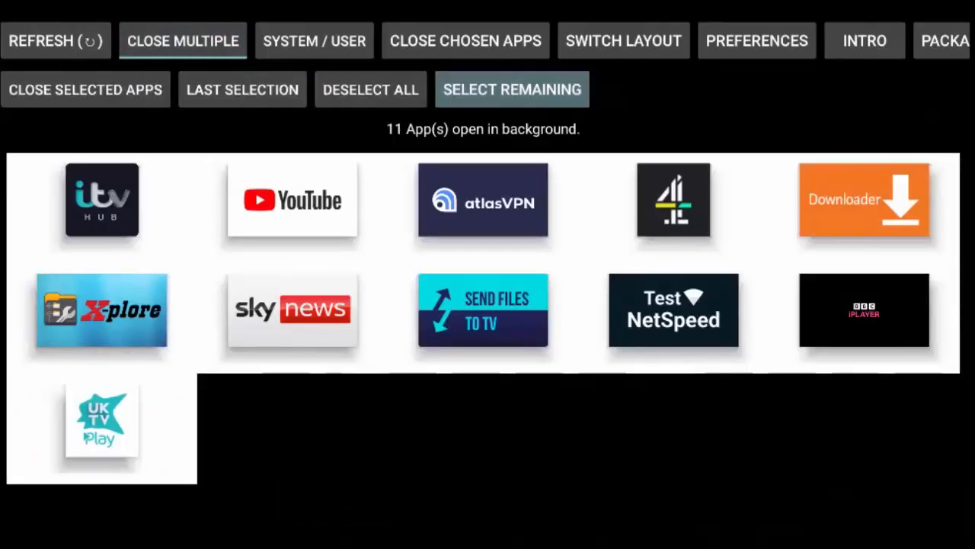
left_click(482, 199)
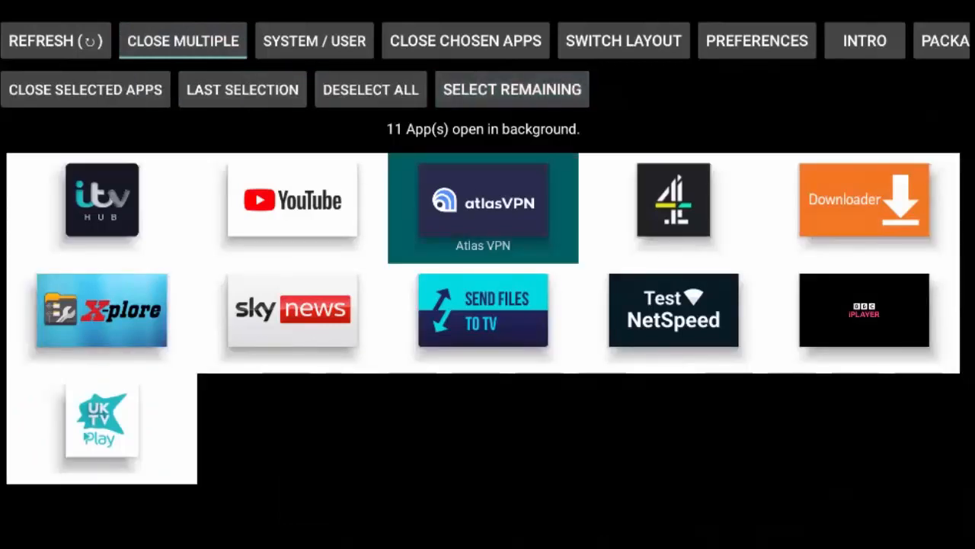
left_click(512, 89)
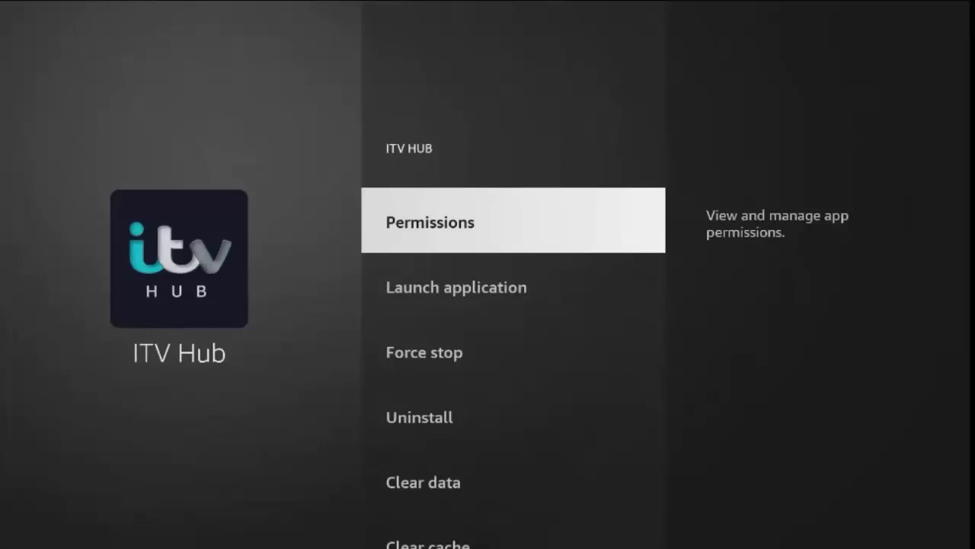
- Move through the app info screen toward Force stop for the chosen app
scroll("down", 3)
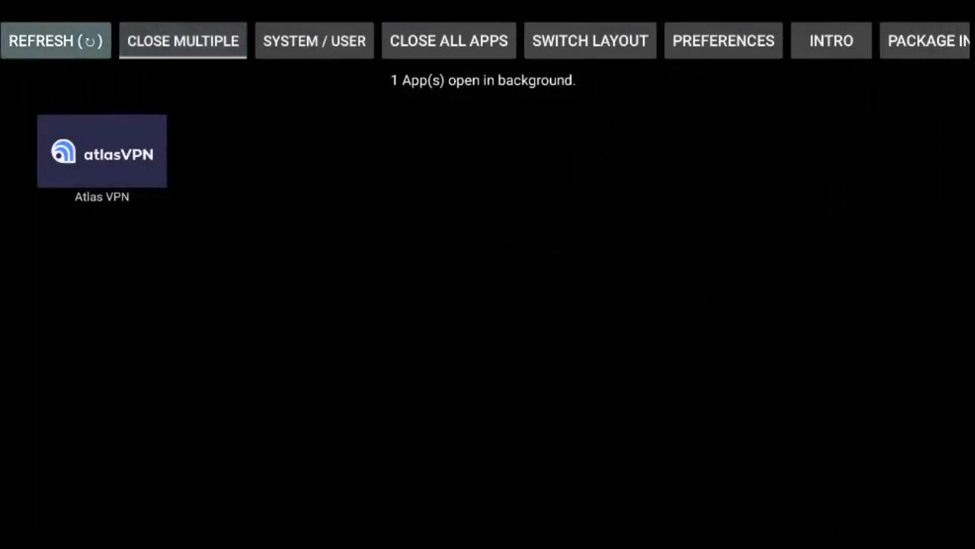
- Add atlasVPN to the whitelist, save it, and return to the user apps list
left_click(183, 40)
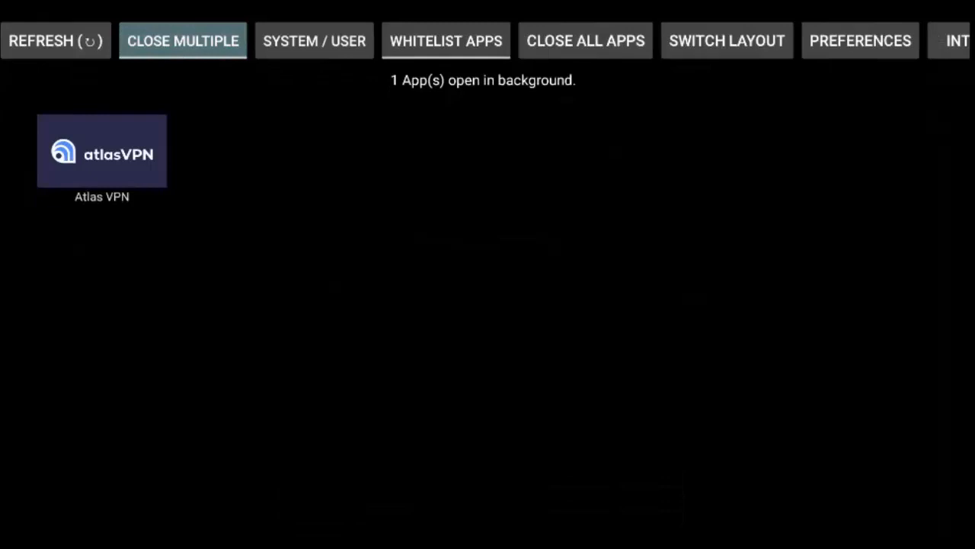
left_click(445, 39)
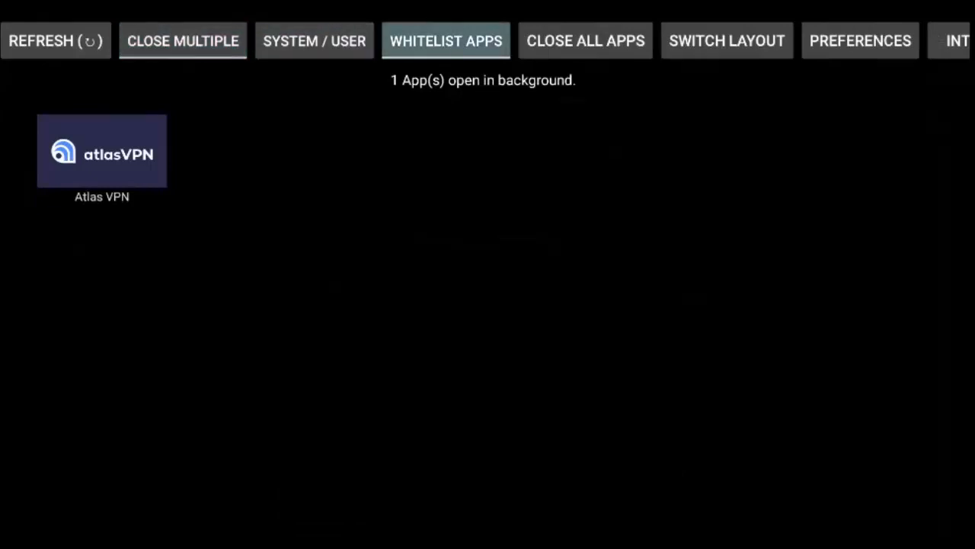
left_click(444, 40)
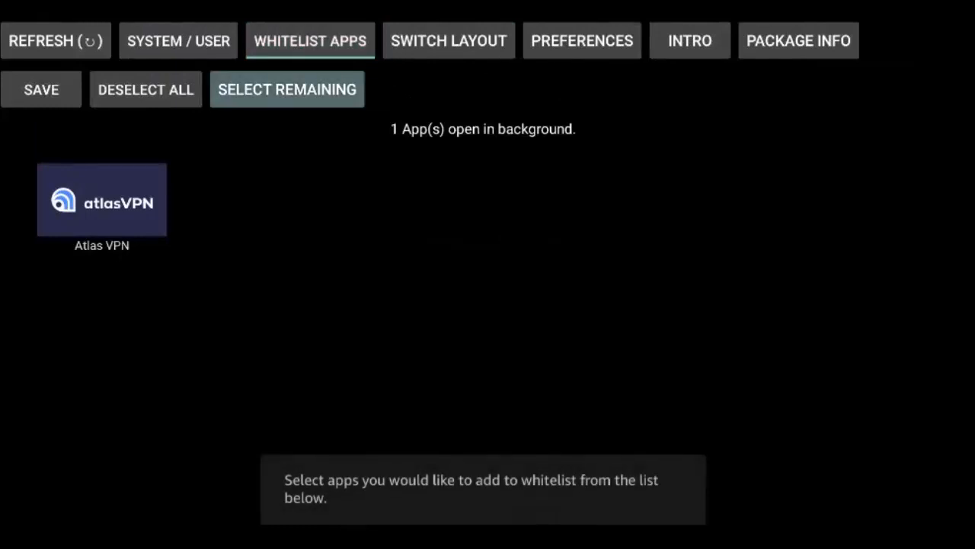
left_click(100, 200)
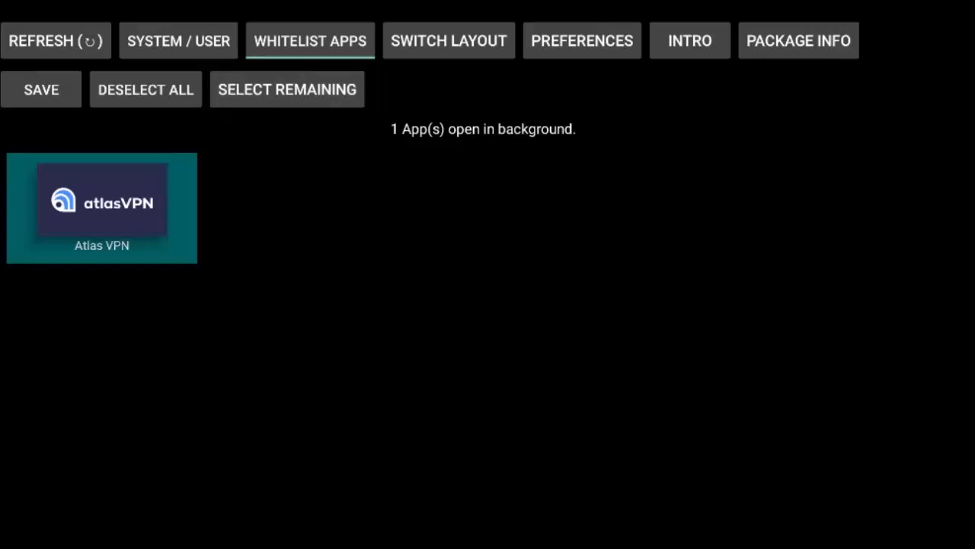
left_click(101, 208)
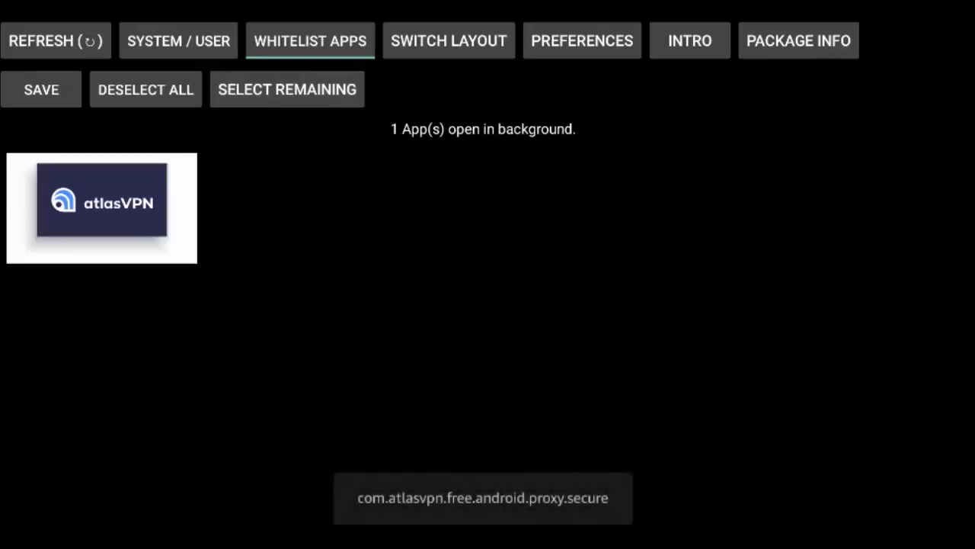
left_click(41, 88)
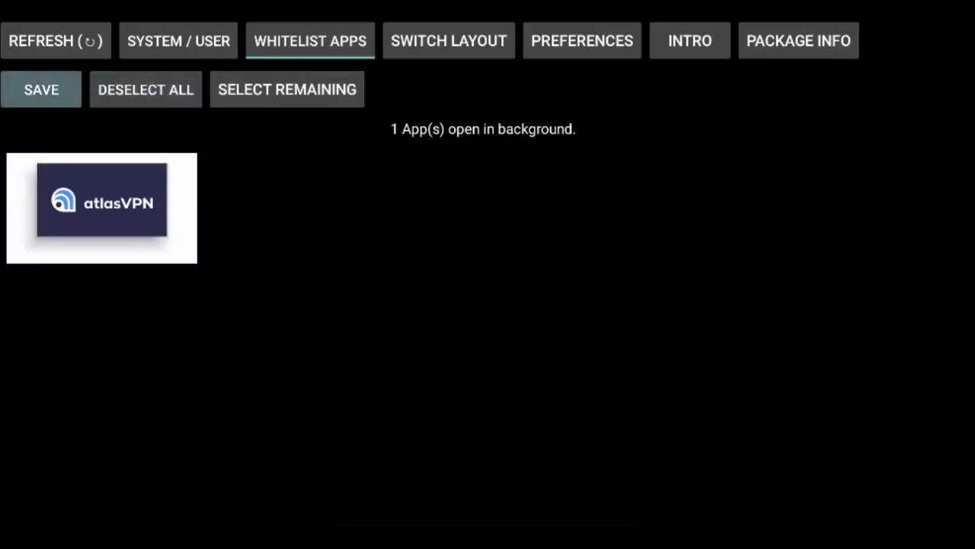
left_click(54, 40)
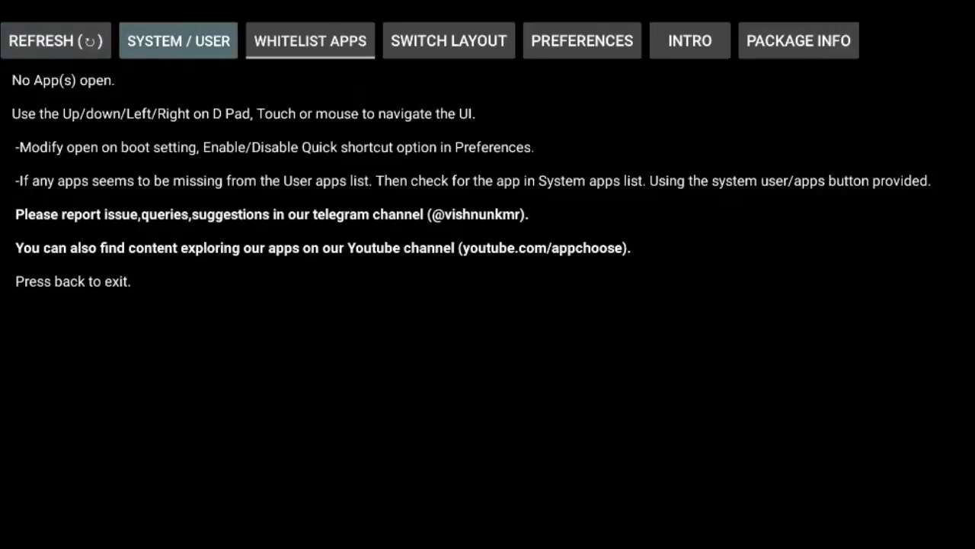
- Switch to system apps and stop the FireTV Player and Prime Video processes
left_click(178, 40)
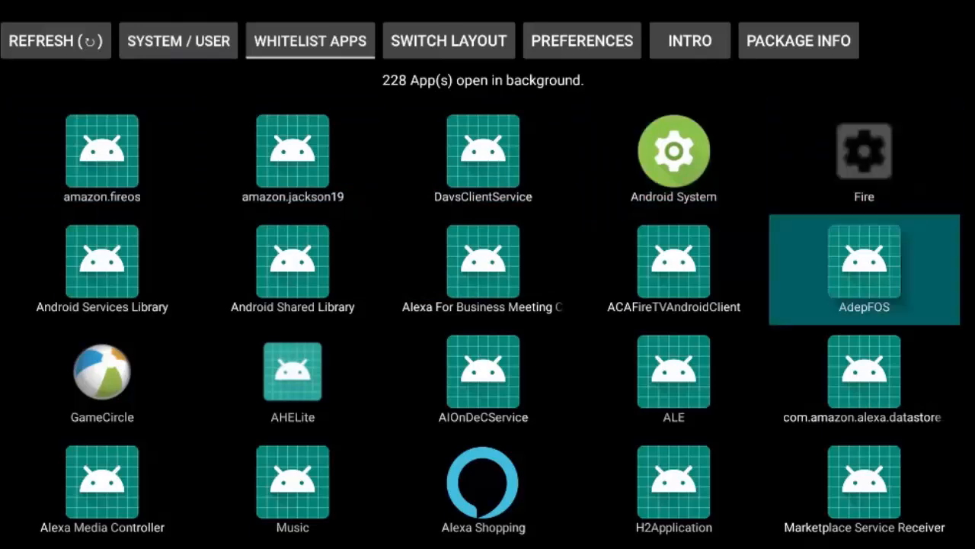
mouse_move(448, 40)
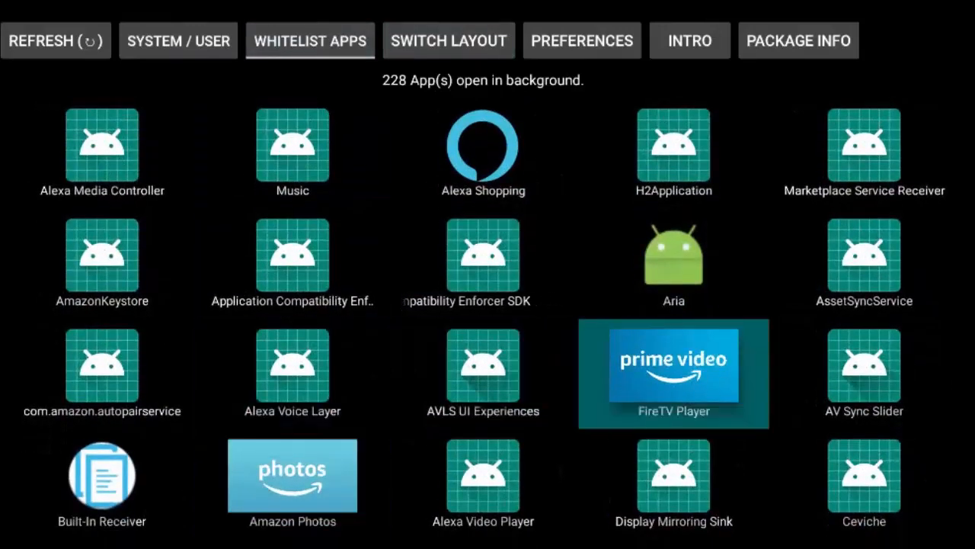
left_click(673, 365)
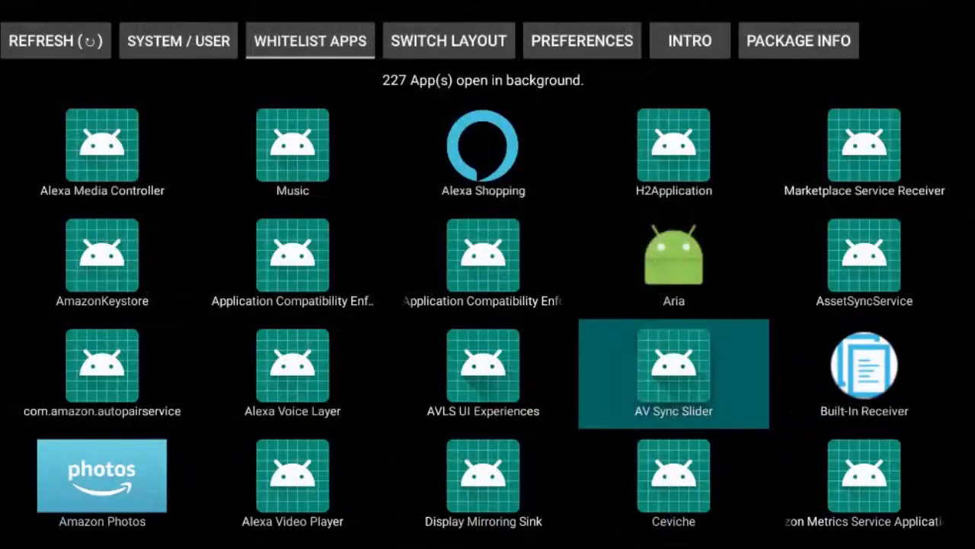
scroll("down", 3)
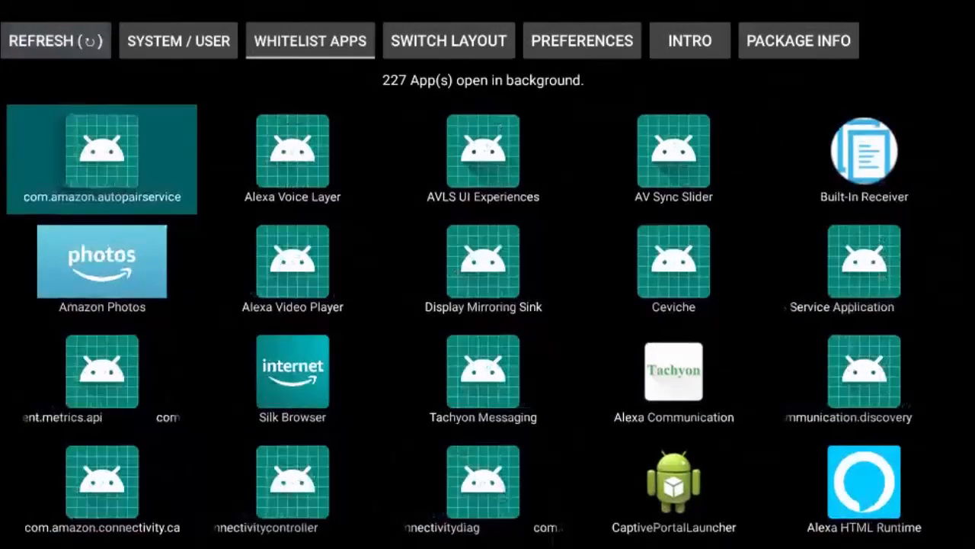
scroll("down", 3)
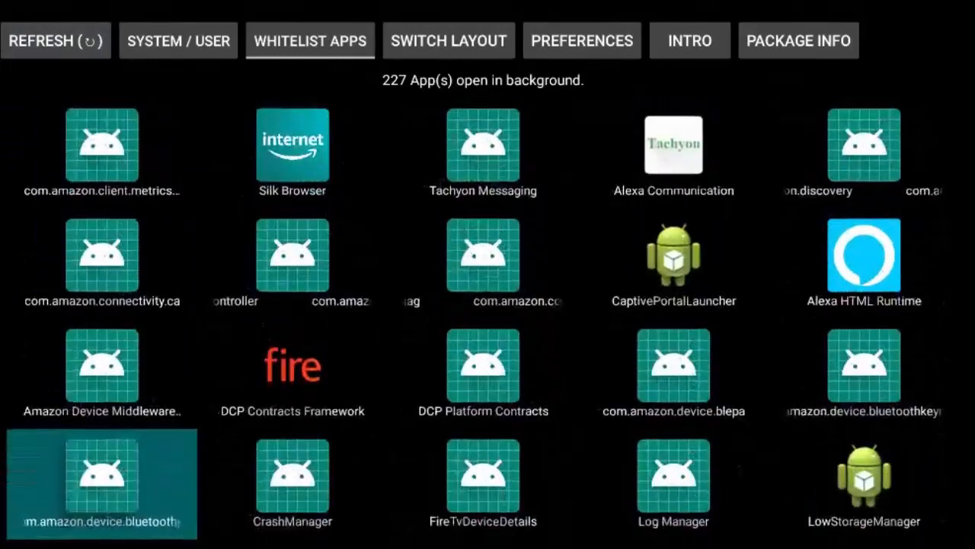
scroll("down", 3)
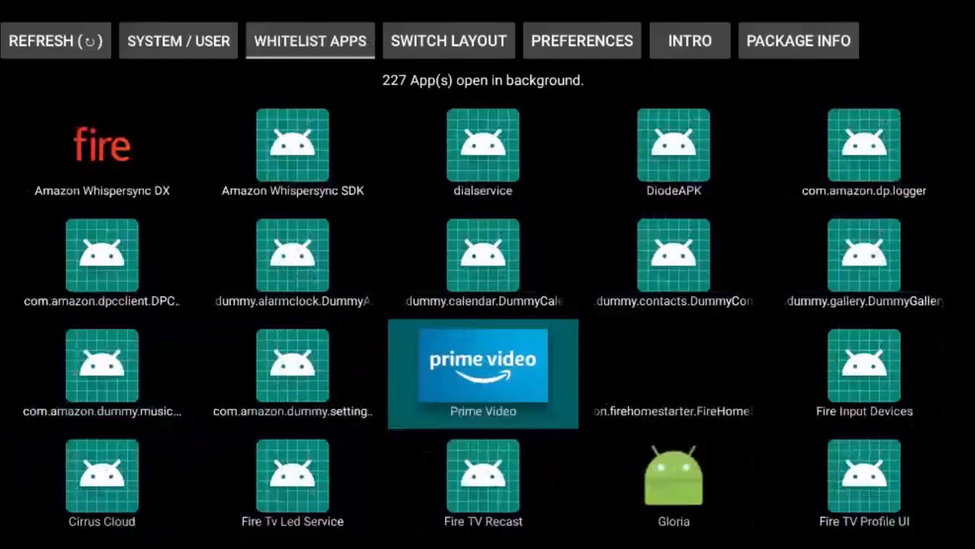
left_click(482, 373)
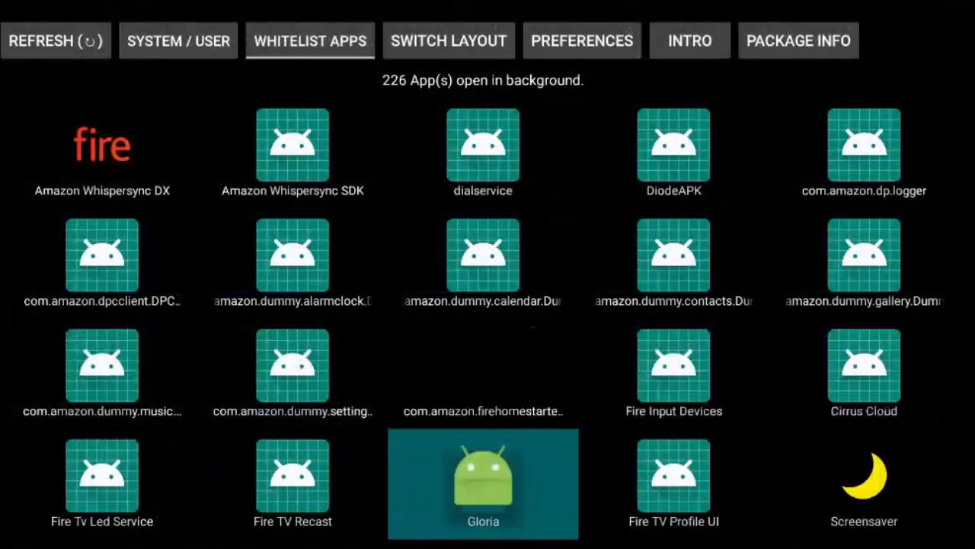
- Stop Gloria, Screensaver, Content Sync Framework and another system process, reaching 222 open
left_click(177, 39)
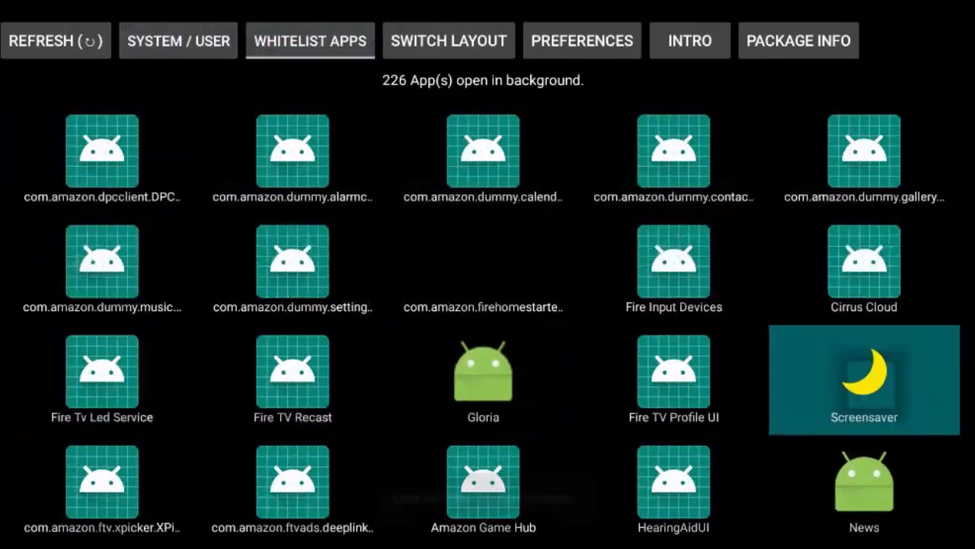
left_click(864, 381)
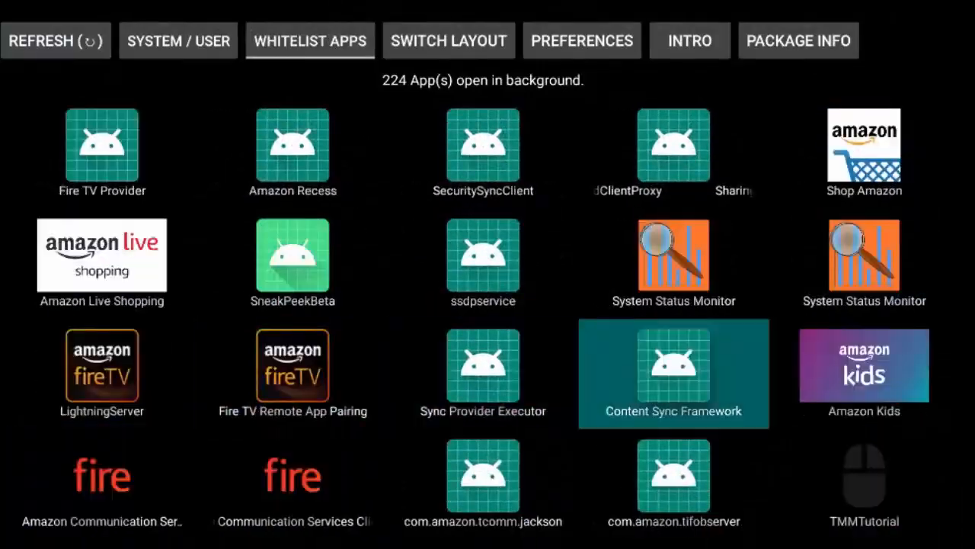
left_click(864, 365)
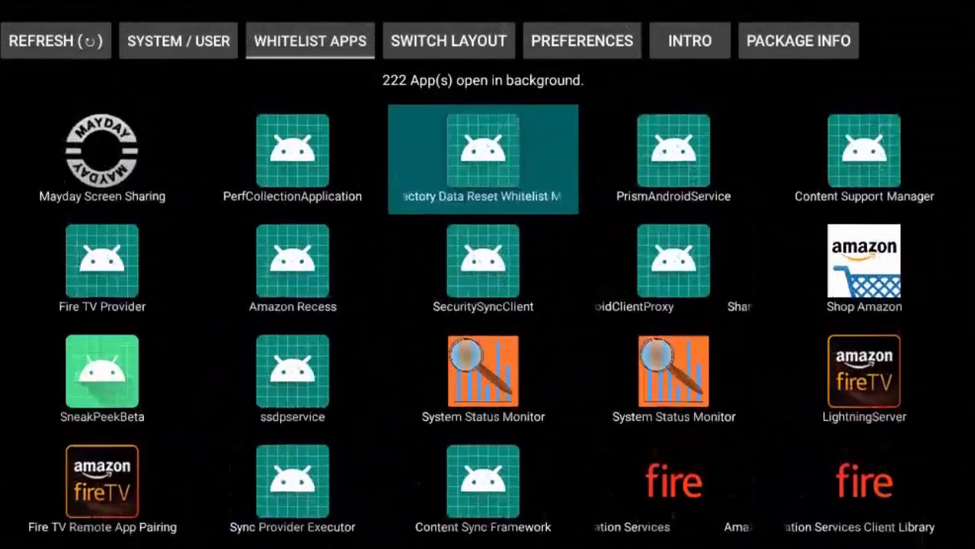
left_click(864, 268)
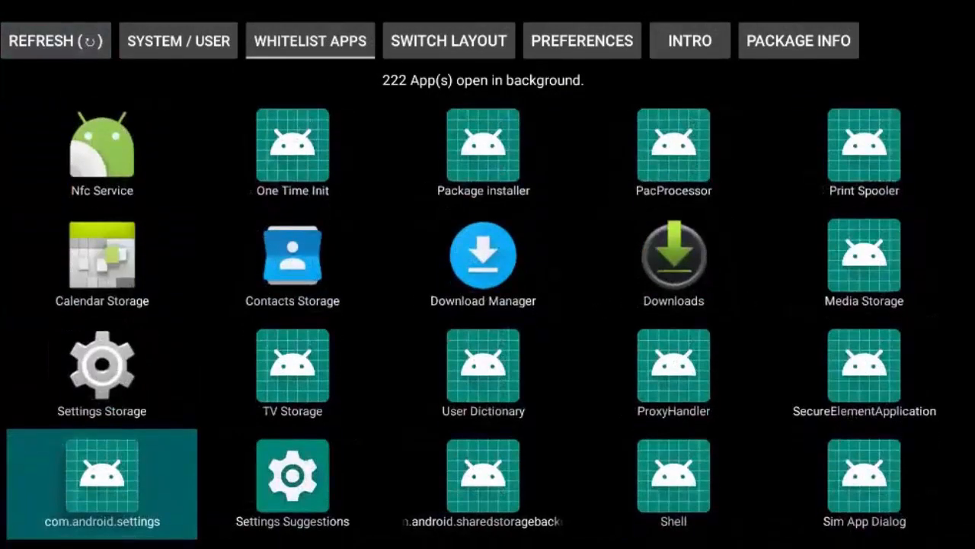
scroll("down", 3)
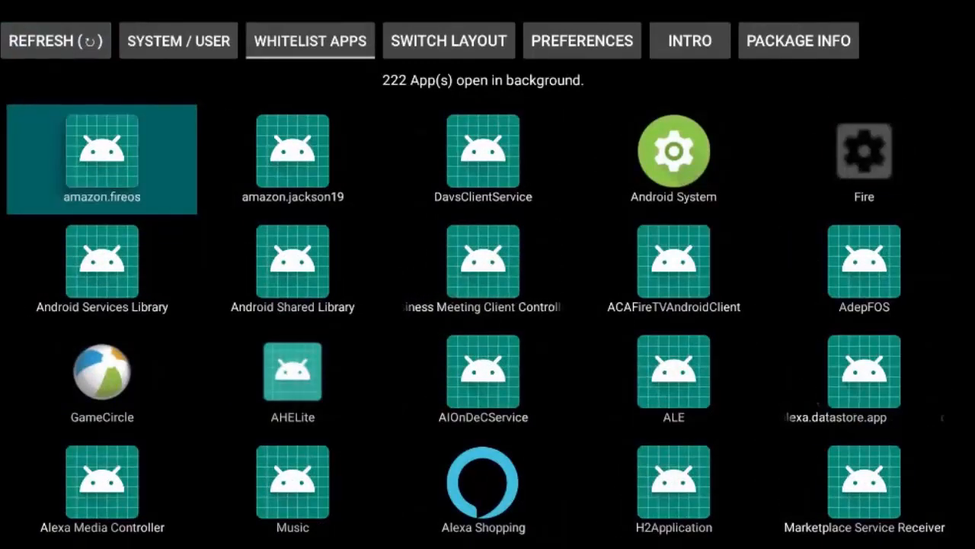
- Exit the process list and go to the Fire TV Your Apps & Channels screen
left_click(100, 156)
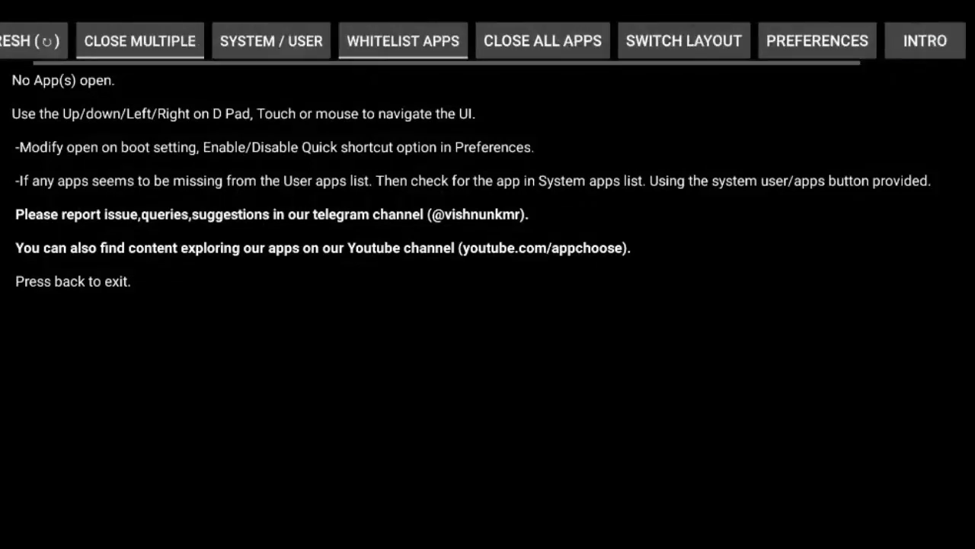
left_click(272, 39)
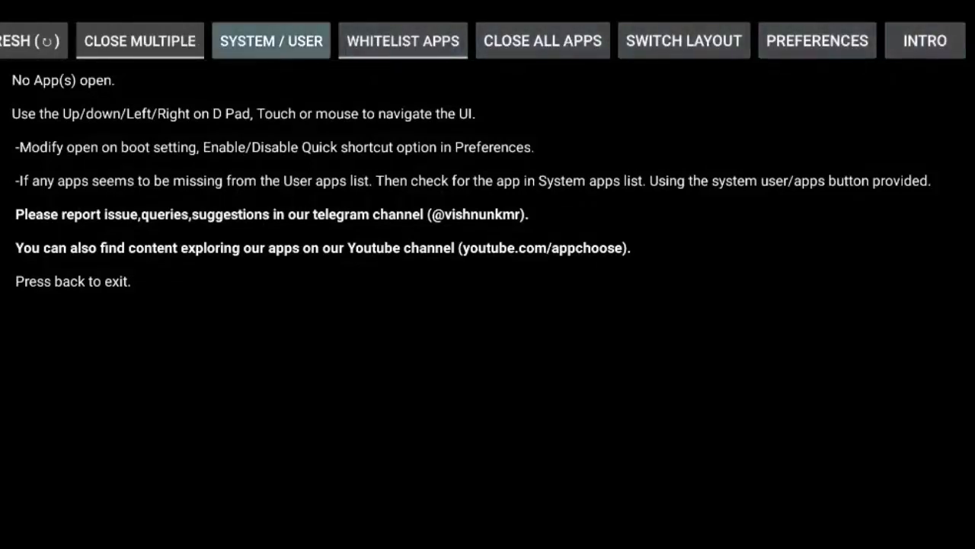
left_click(140, 40)
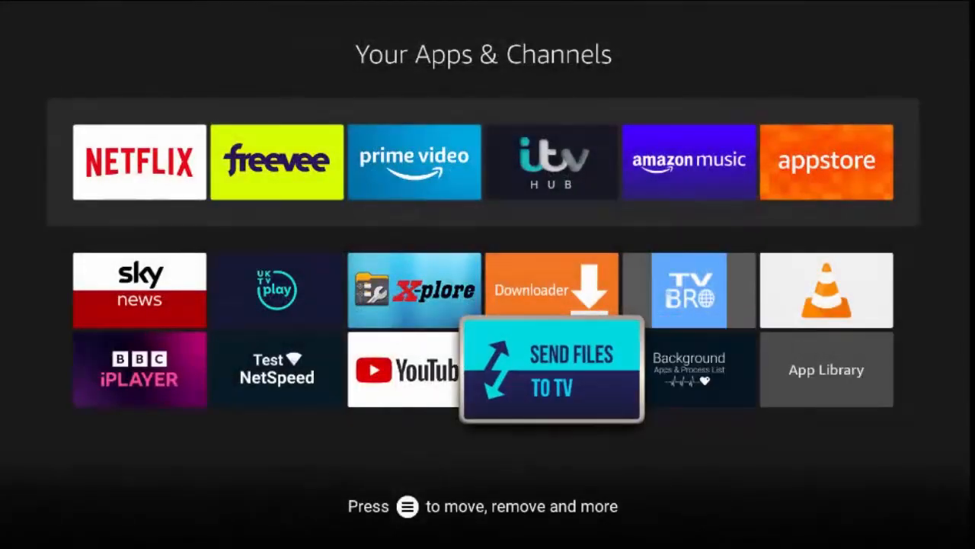
- Launch Send Files To TV from Your Apps & Channels
left_click(141, 371)
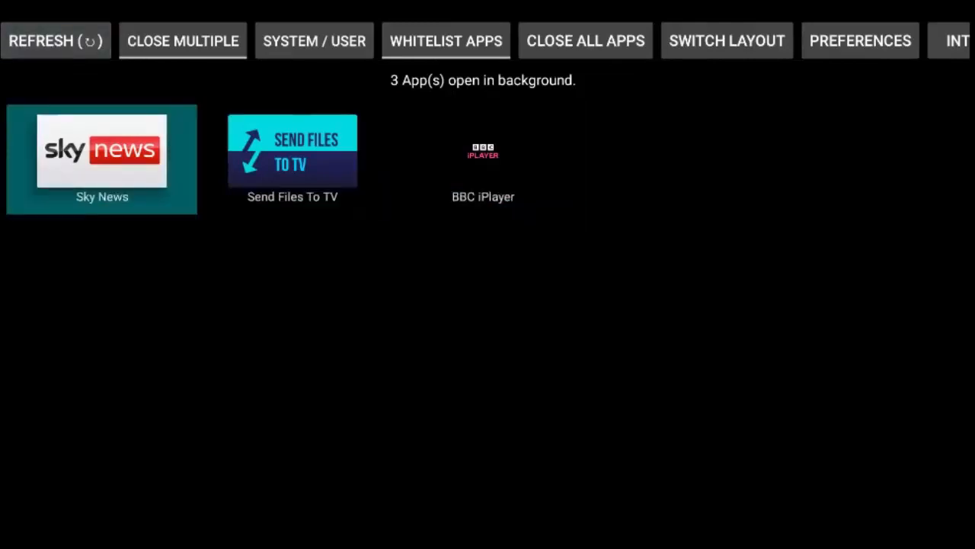
- Use Close Multiple to close all three selected apps, landing on the Sky News info page
left_click(183, 39)
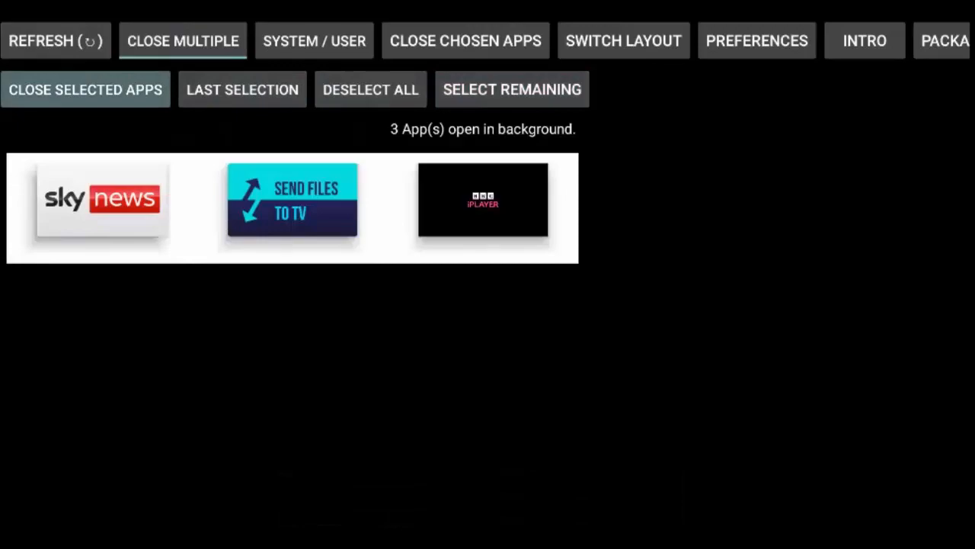
left_click(101, 200)
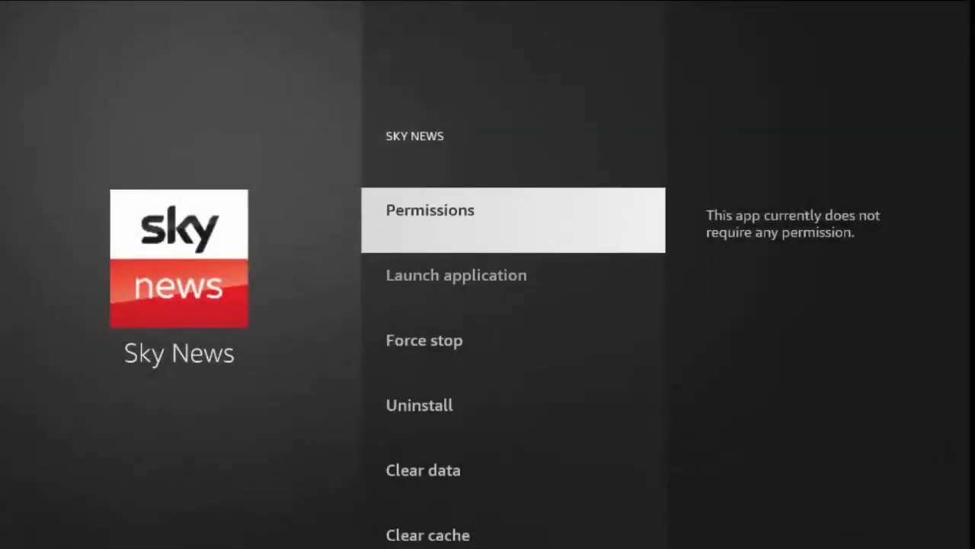